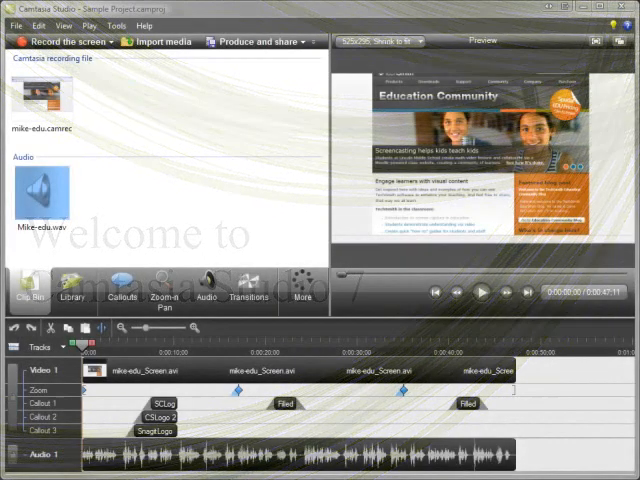
mouse_move(171, 203)
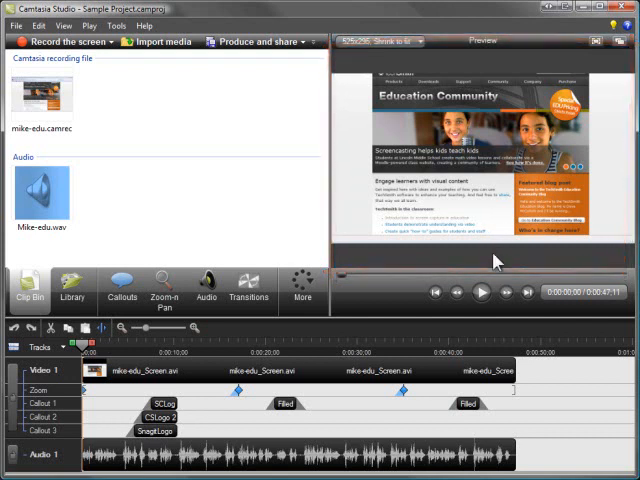
mouse_move(498, 314)
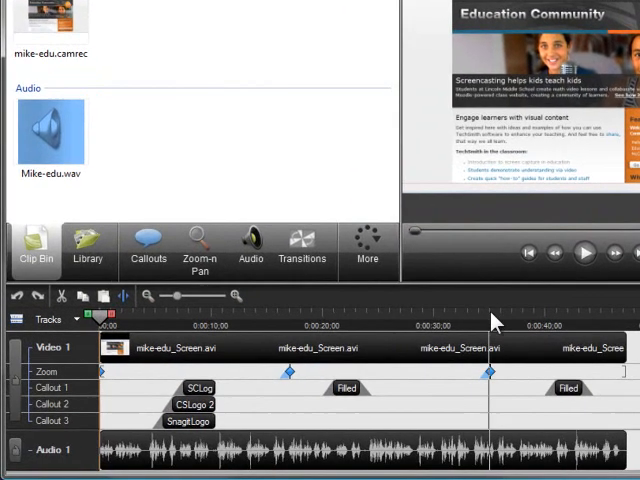
mouse_move(382, 347)
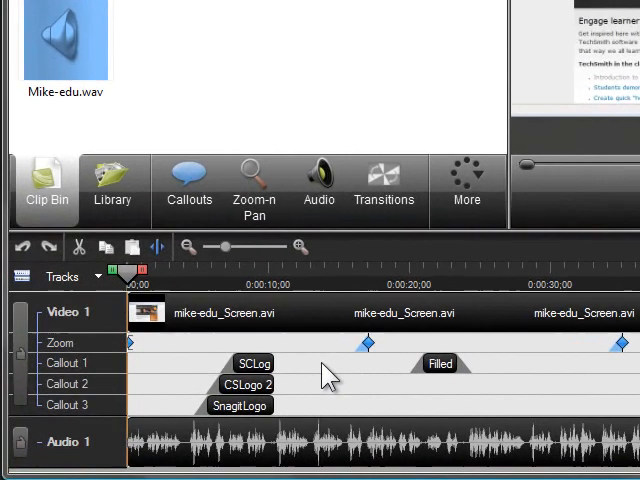
mouse_move(165, 285)
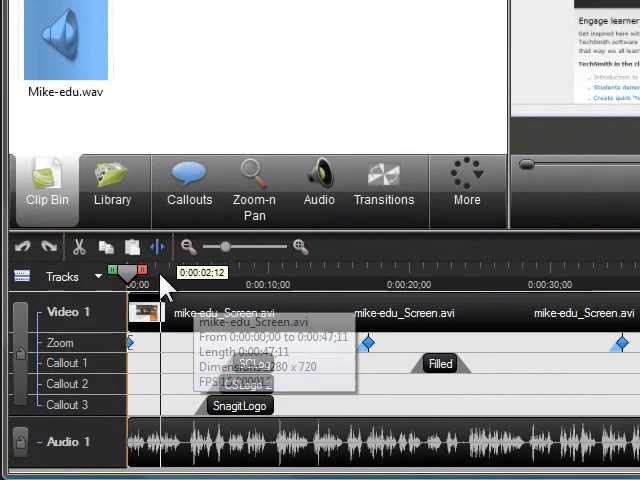
Step: Zoom the timeline, then slide the SCLogo 3 callout to start near 0:00:10
left_click(258, 285)
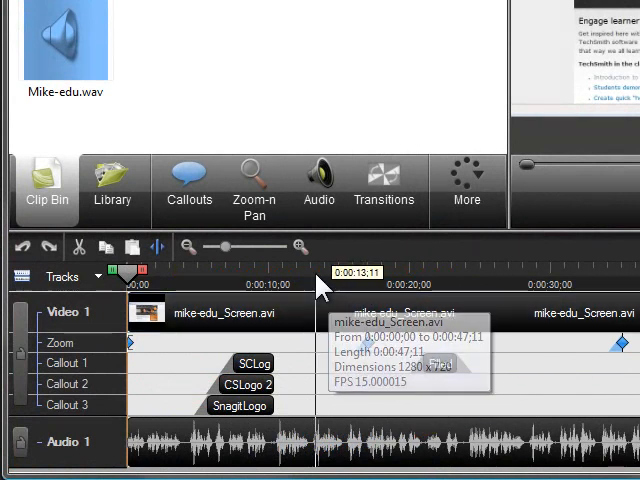
left_click(299, 247)
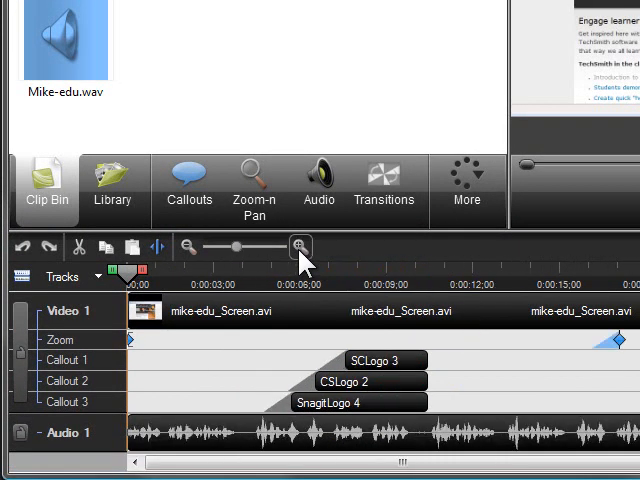
left_click(189, 247)
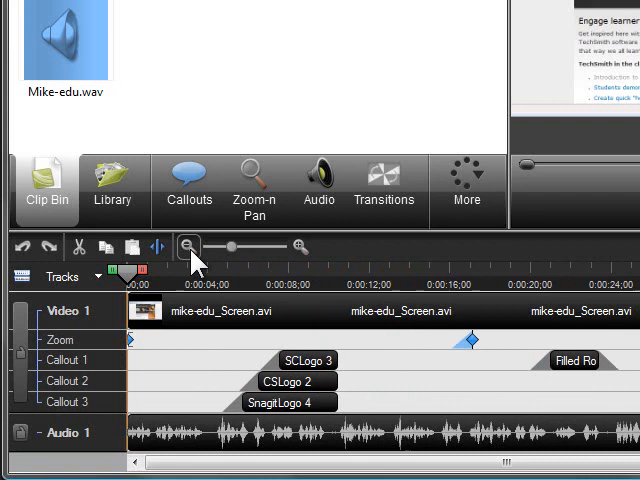
left_click(189, 247)
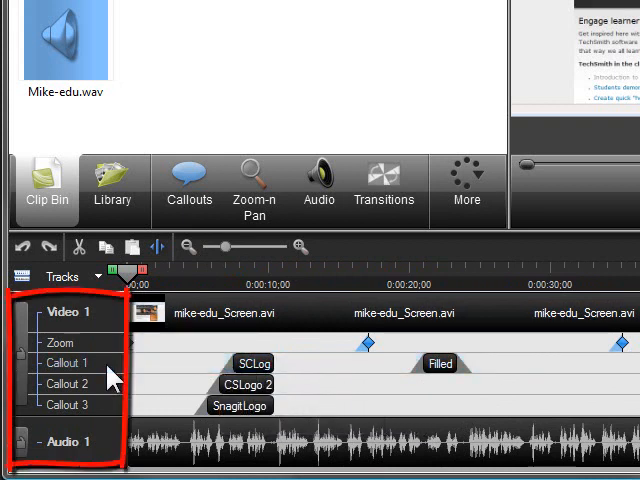
mouse_move(124, 416)
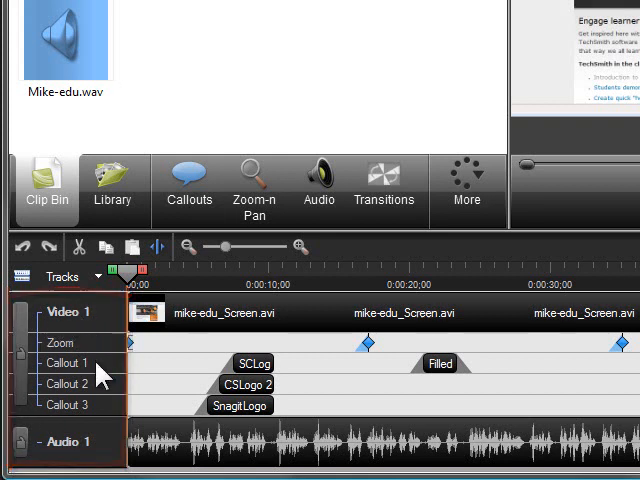
mouse_move(252, 363)
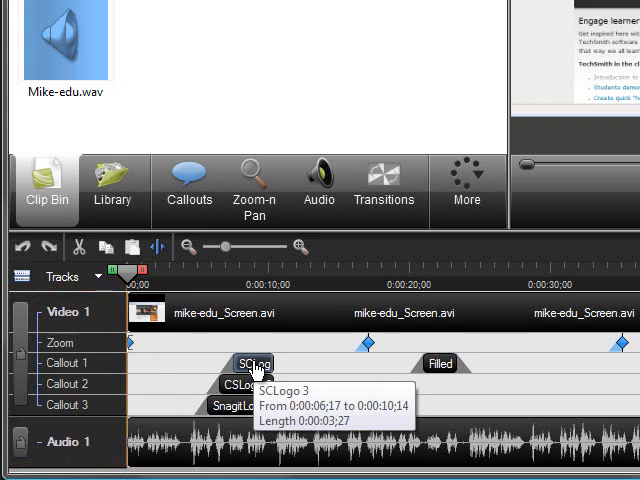
left_click_drag(253, 362, 318, 362)
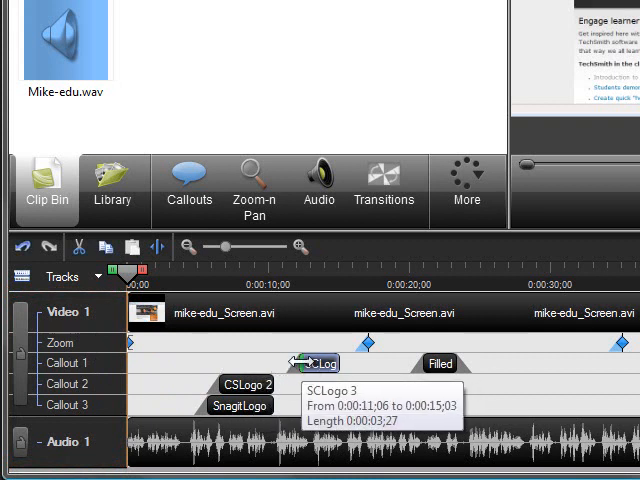
left_click_drag(293, 362, 270, 362)
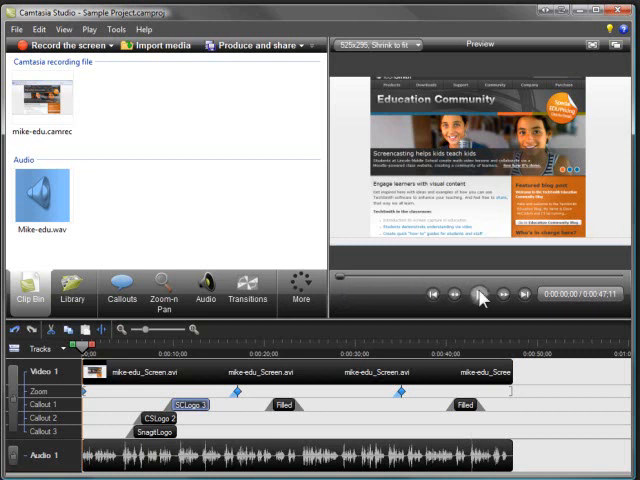
Step: Play and pause the preview, then move the playhead to about 14 seconds
left_click(481, 293)
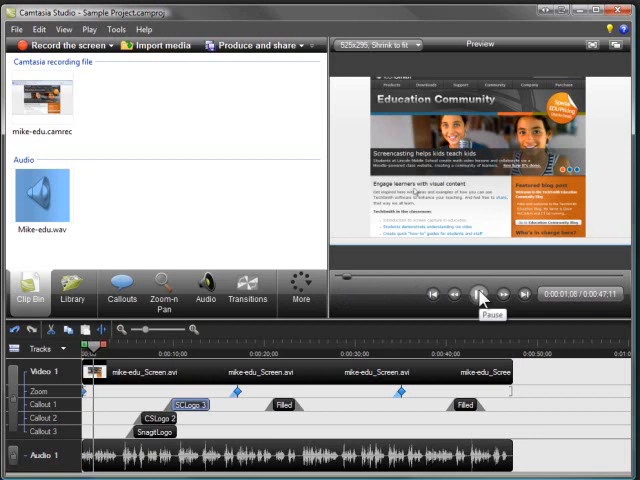
left_click(476, 293)
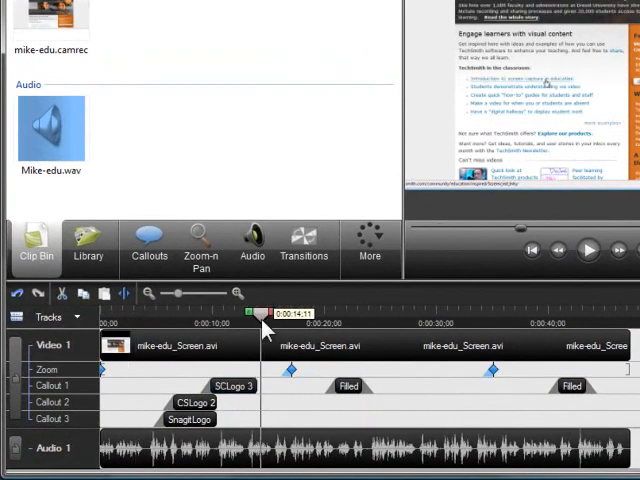
left_click_drag(265, 315, 258, 315)
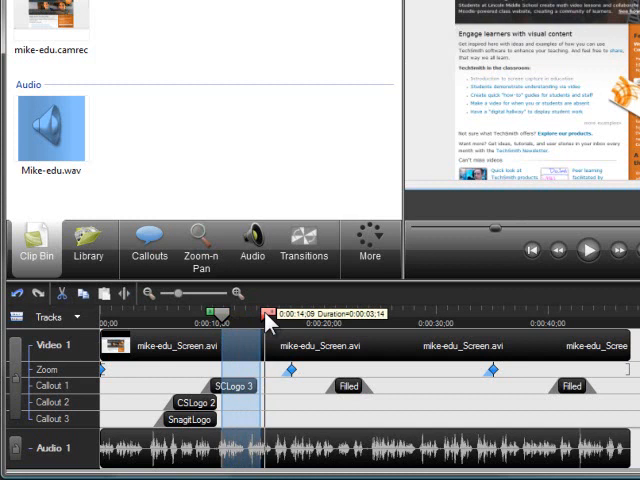
Step: Mark a range out to about 20 seconds, then collapse it near 0:00:10;27
left_click_drag(263, 315, 335, 315)
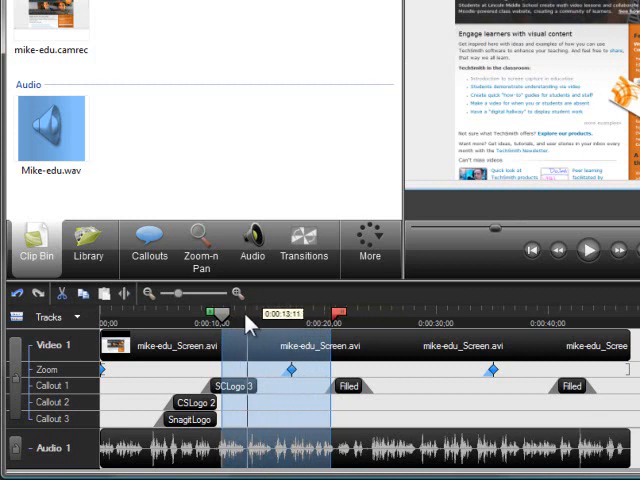
left_click_drag(250, 310, 217, 310)
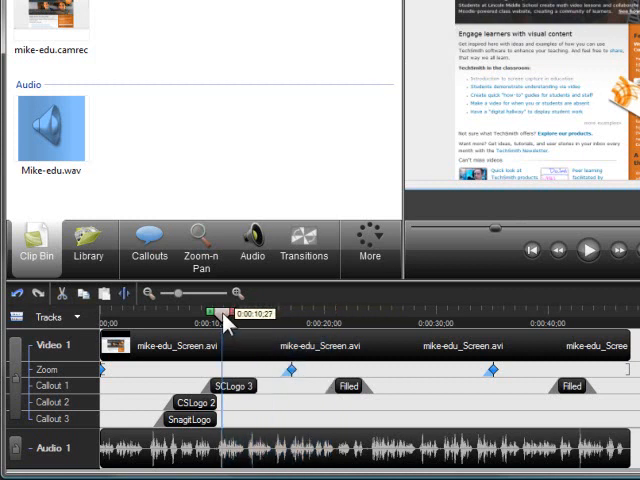
left_click_drag(222, 313, 203, 313)
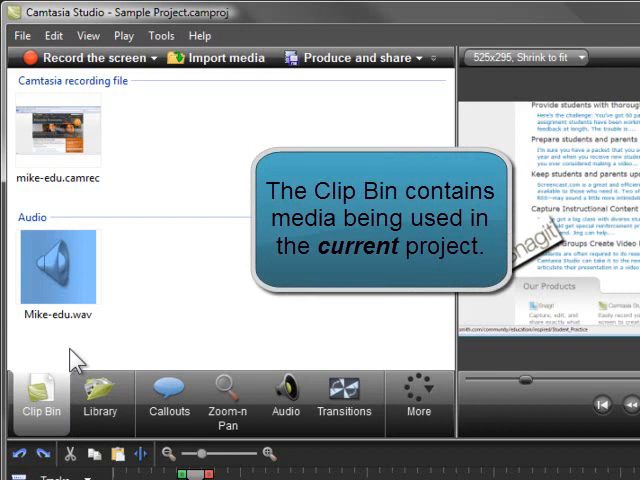
Step: Show the Library and expand Rounded Angles to list its video, callouts, image, intro and title
left_click(97, 395)
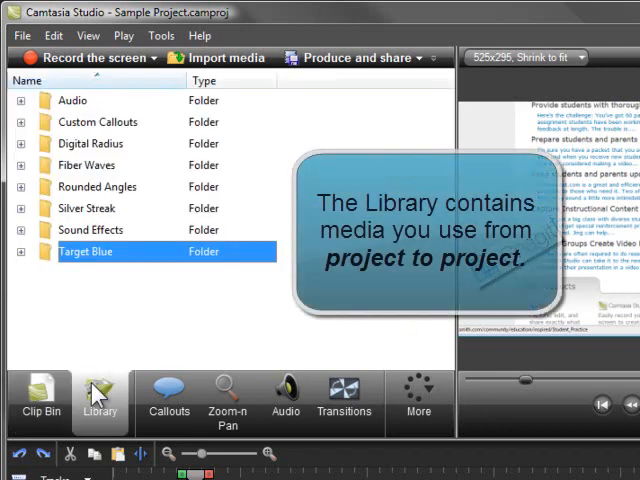
mouse_move(92, 360)
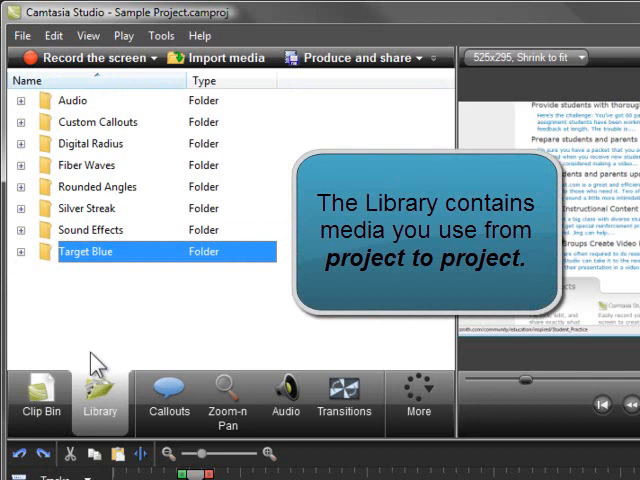
mouse_move(95, 340)
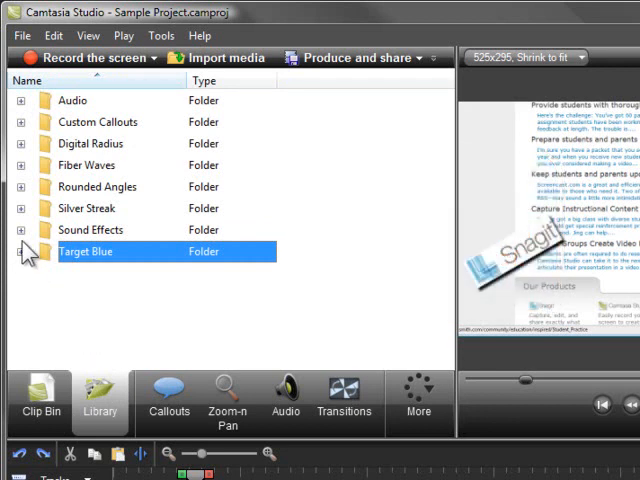
left_click(18, 187)
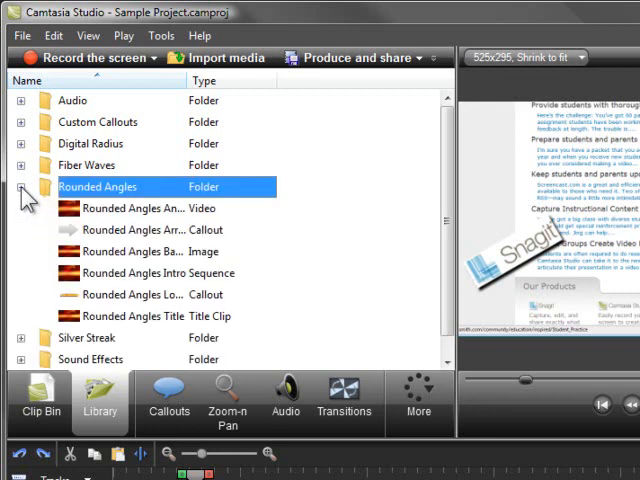
mouse_move(25, 330)
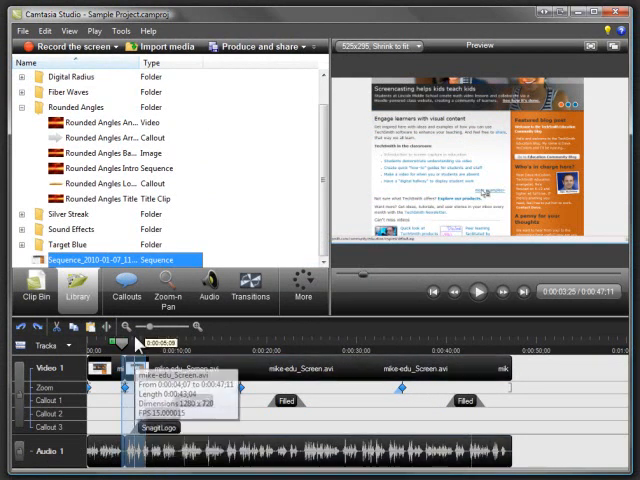
left_click(110, 199)
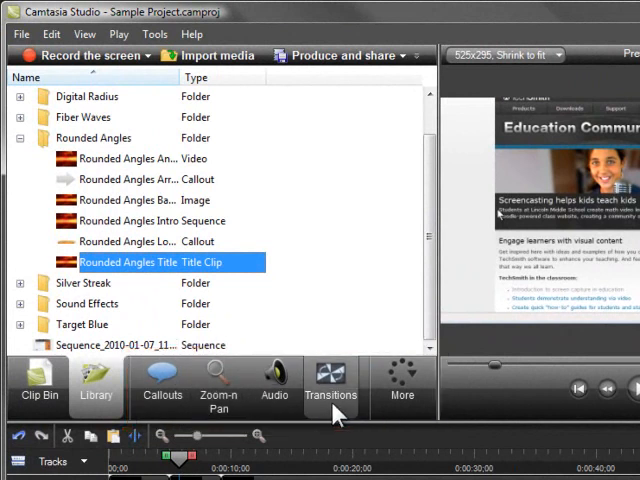
Step: Browse the Callouts, Transitions, Clip Bin, Zoom-n-Pan and More task pages
left_click(161, 380)
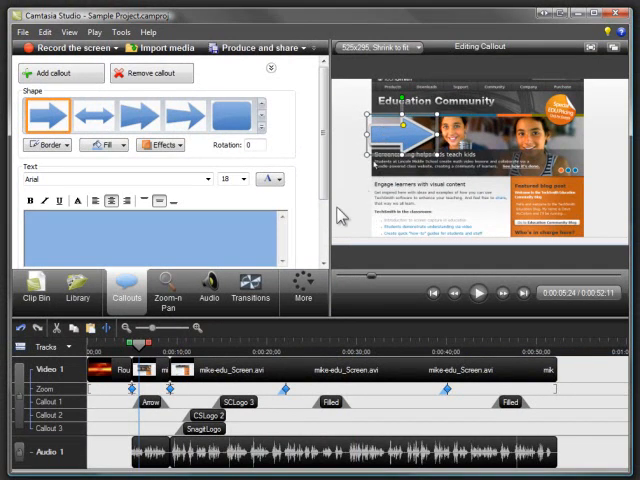
left_click(251, 290)
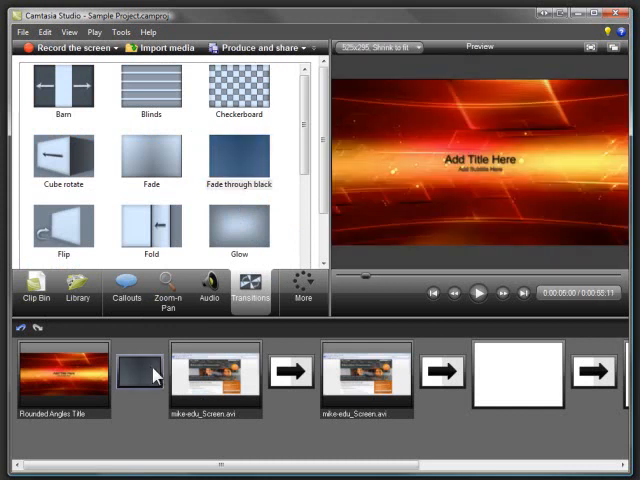
left_click(37, 290)
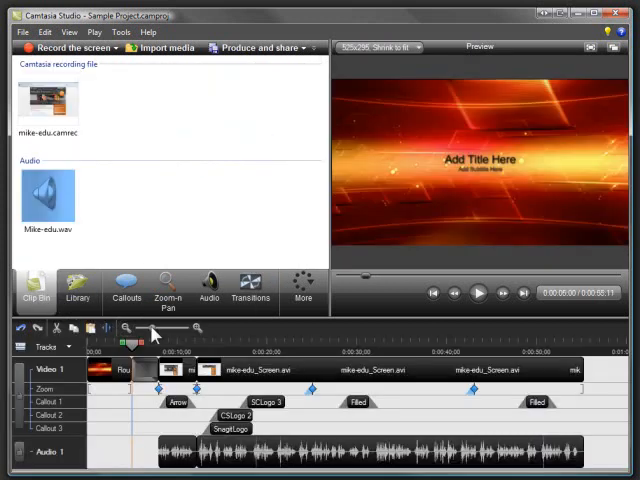
left_click(170, 290)
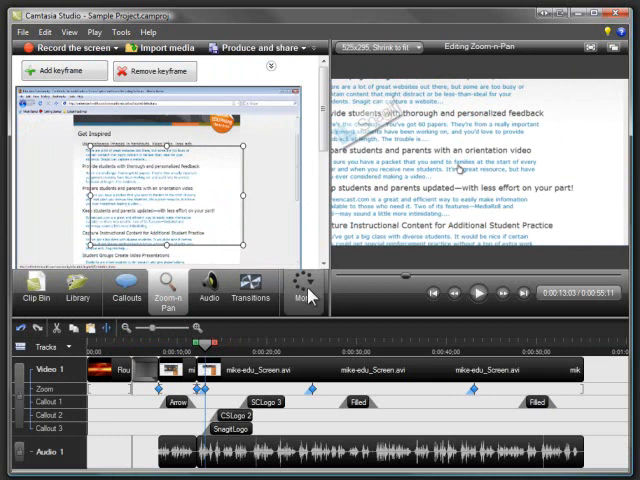
left_click(263, 290)
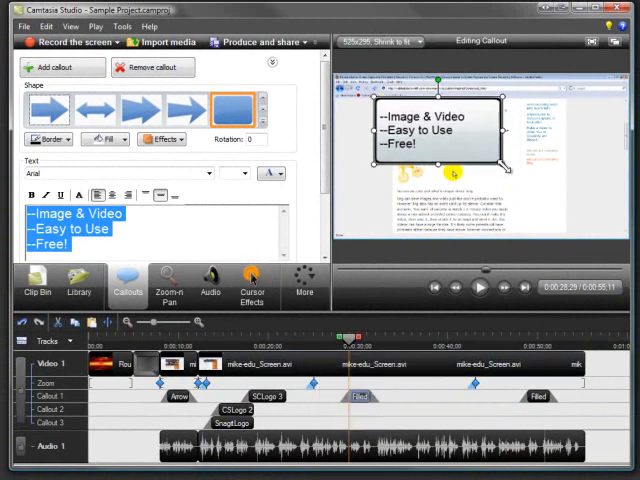
mouse_move(504, 180)
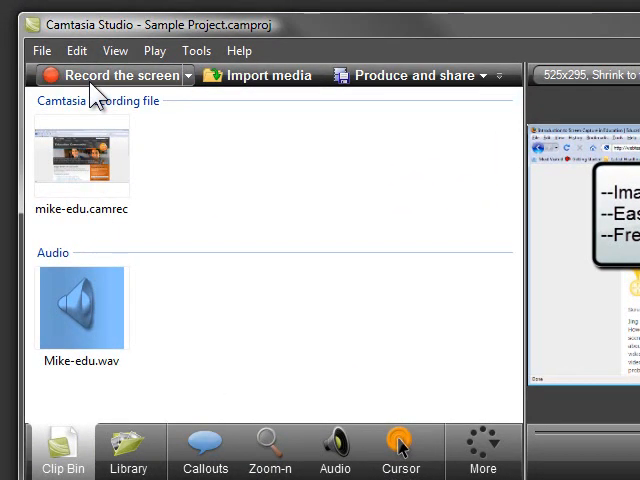
mouse_move(240, 88)
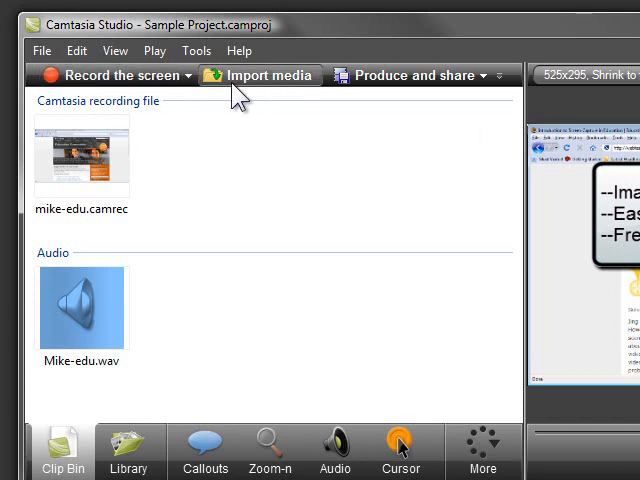
mouse_move(273, 95)
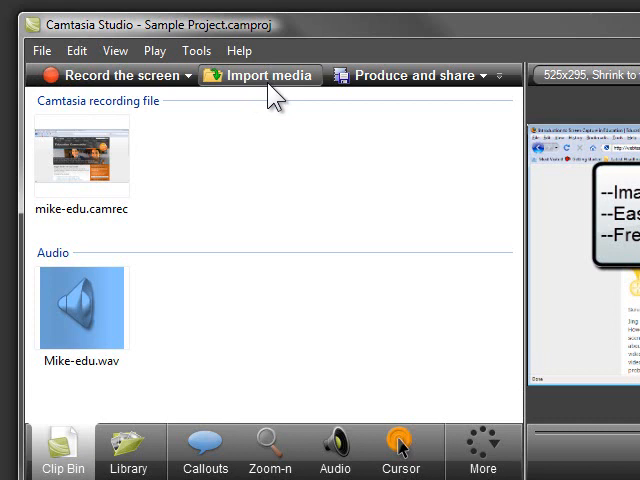
mouse_move(283, 98)
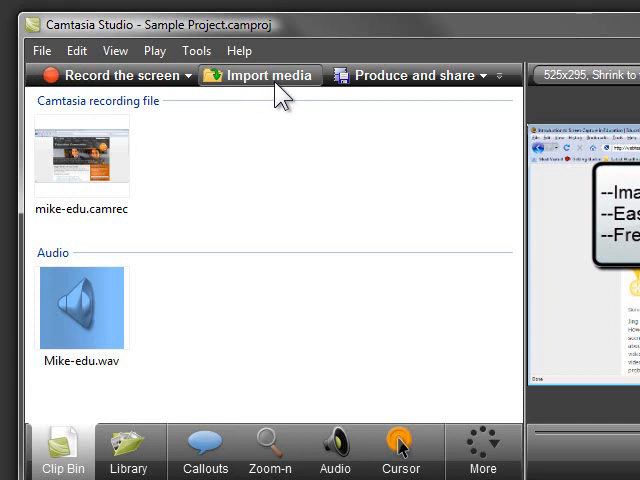
Step: Open the Production Wizard with the Blog preset for 525x295 MPEG-4 output
left_click(404, 75)
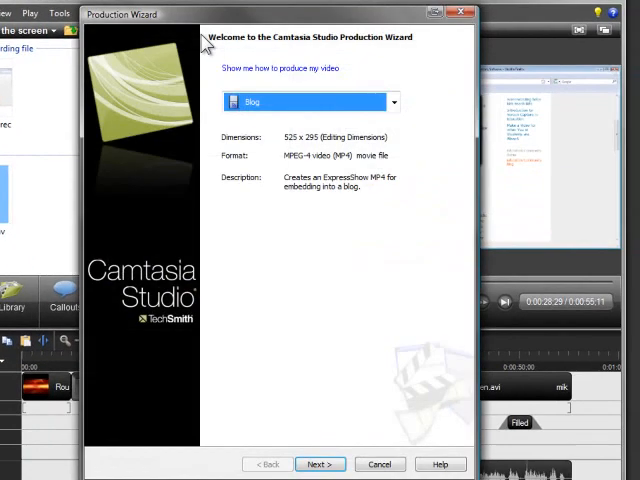
mouse_move(307, 441)
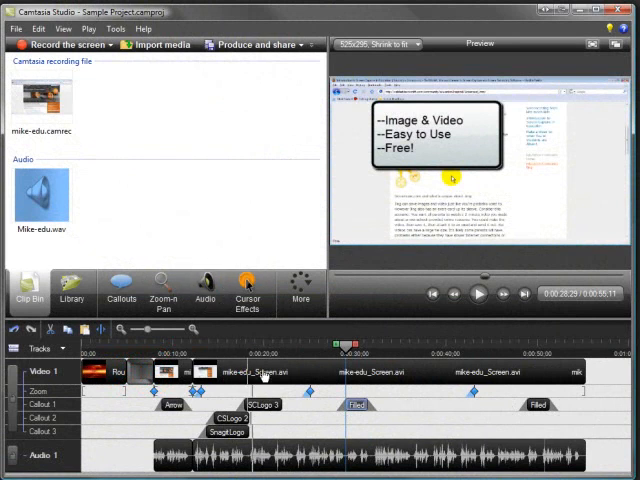
mouse_move(407, 425)
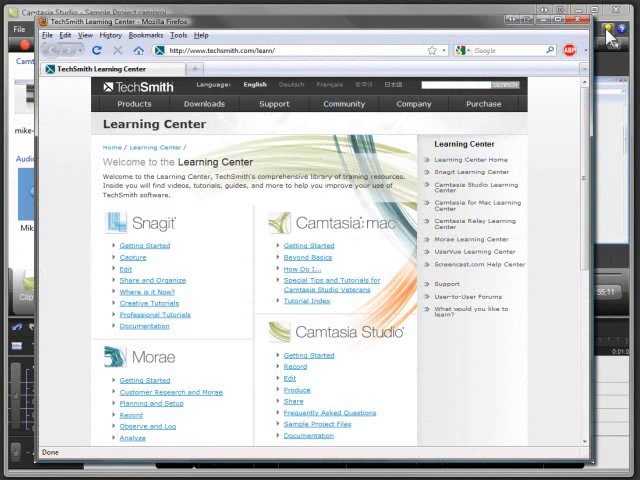
left_click(584, 14)
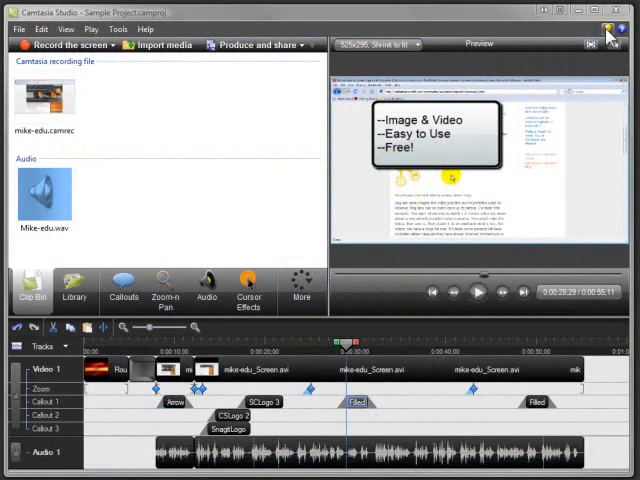